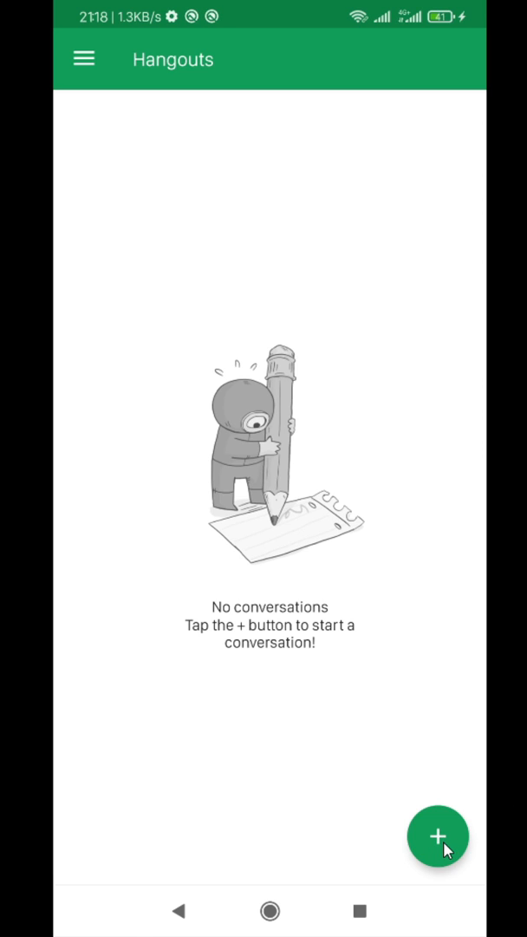
# Start a new Hangouts conversation from the green + button.
pyautogui.click(437, 837)
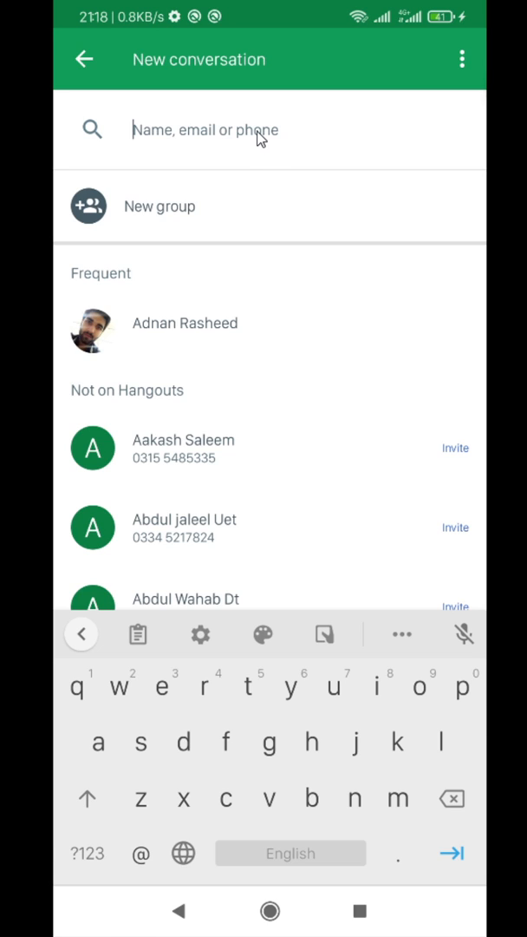
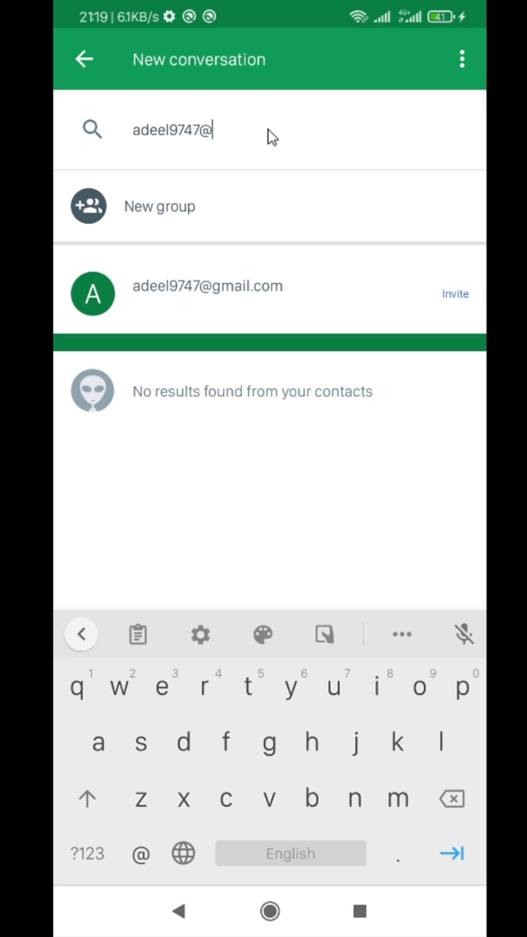
# Search the recipient field for 'add97' until one matching Gmail address is listed.
pyautogui.moveTo(188, 153)
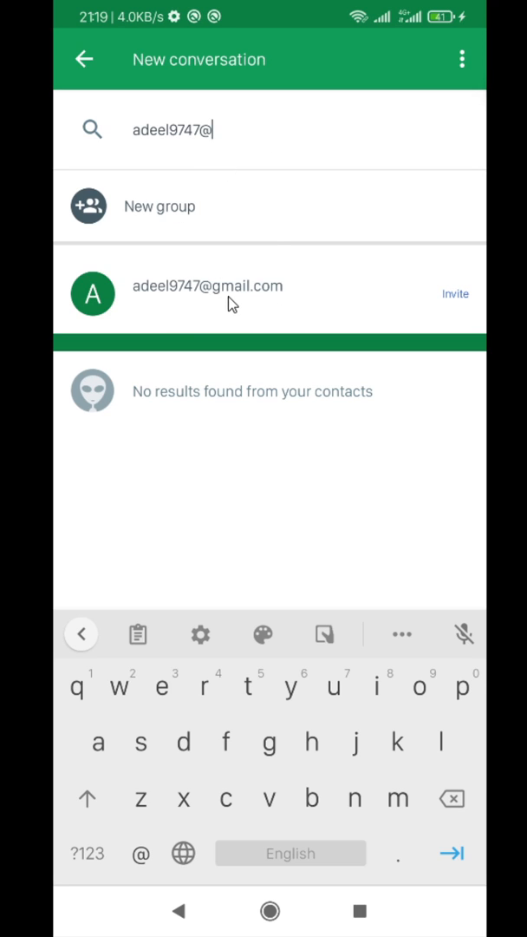
pyautogui.click(207, 285)
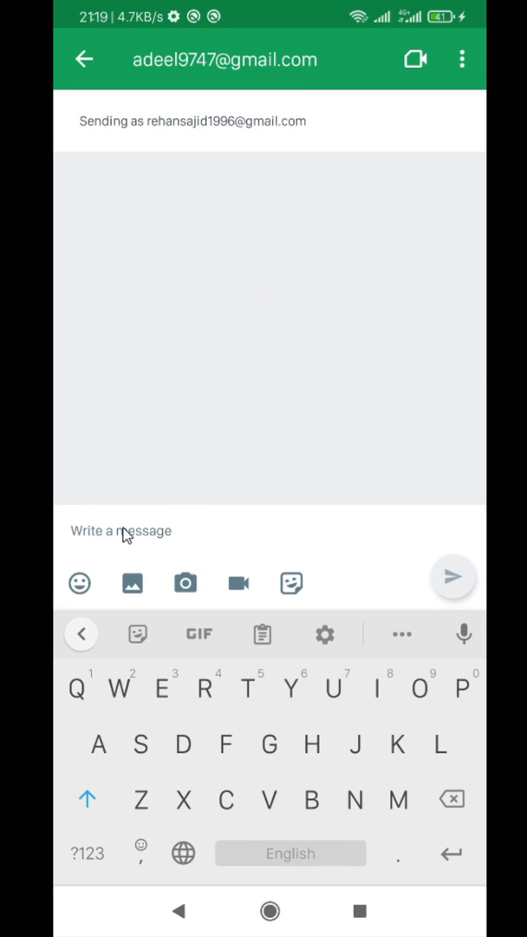
pyautogui.write('Hello')
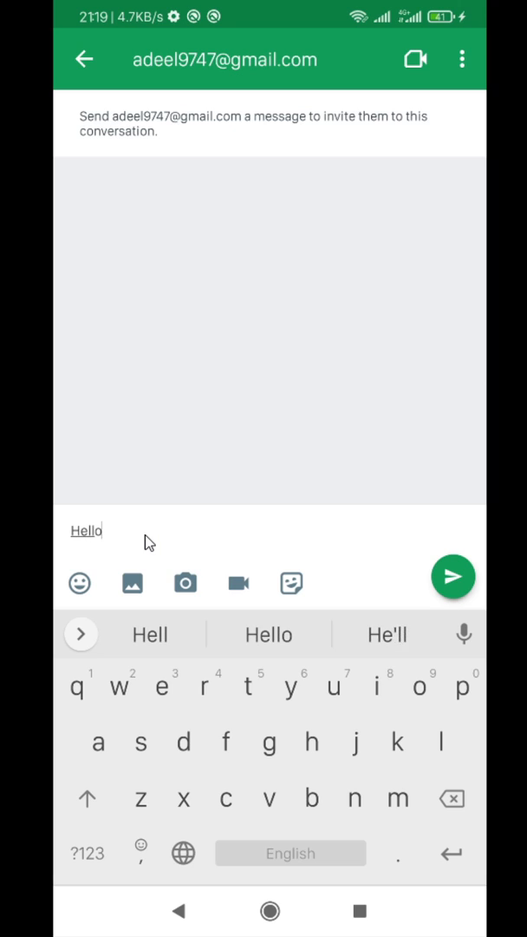
pyautogui.click(453, 576)
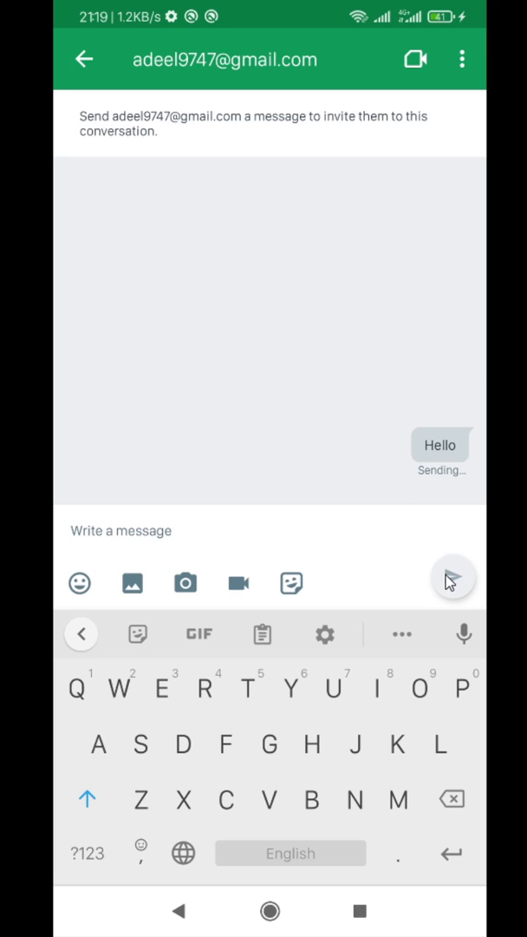
pyautogui.click(455, 580)
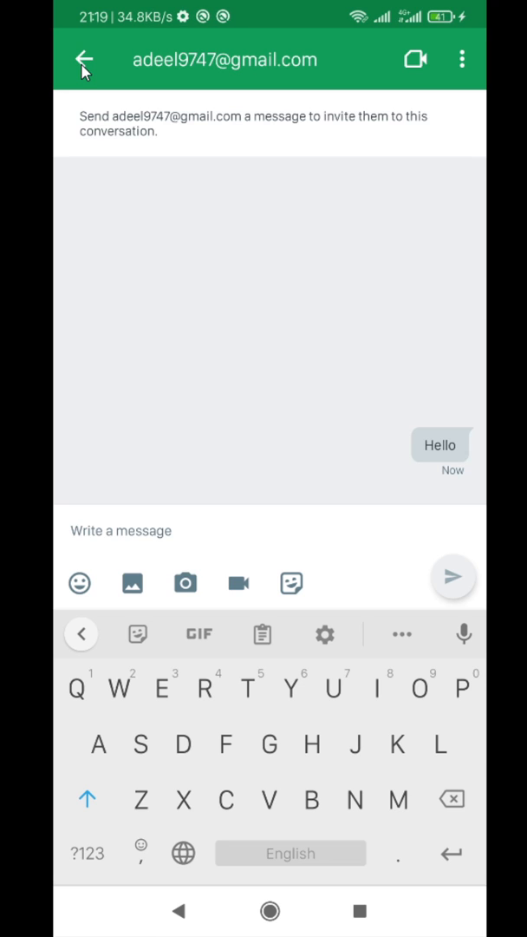
# Go back to the conversation list showing the new chat with Hello.
pyautogui.click(80, 59)
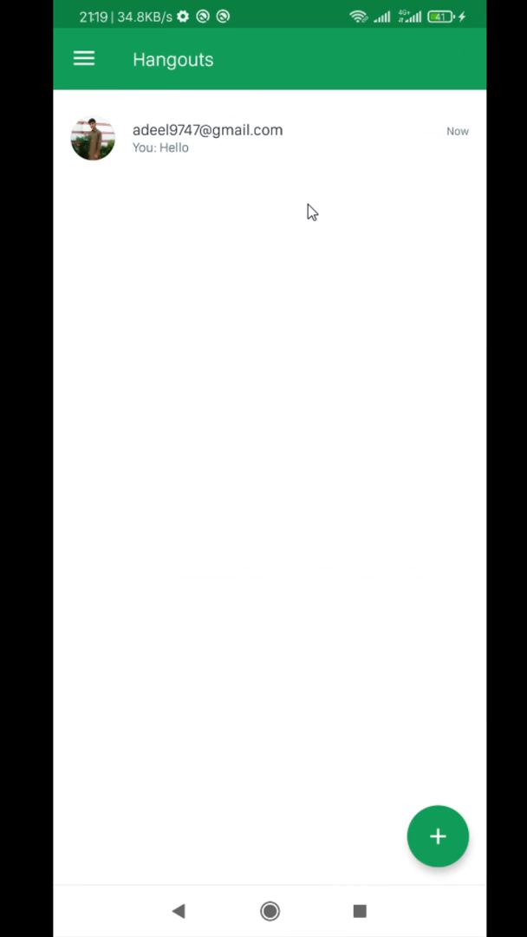
pyautogui.moveTo(318, 330)
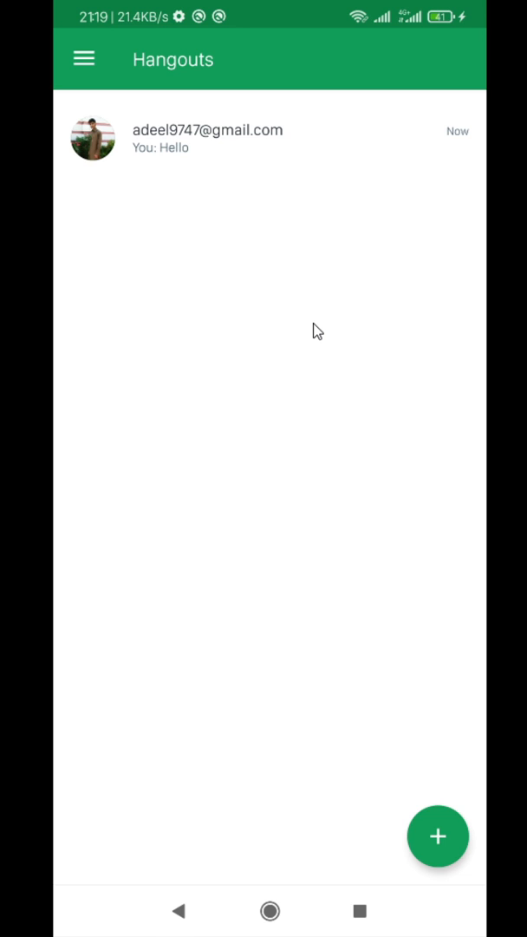